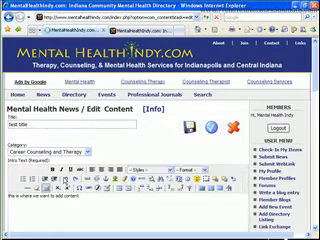
- Show the Images settings of the Mental Health News article with the gallery of available images
scroll("down", 3)
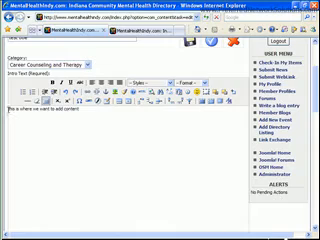
scroll("down", 3)
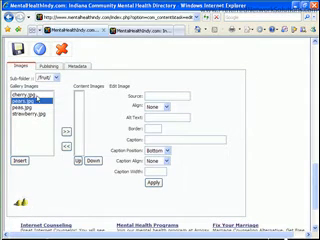
left_click(36, 112)
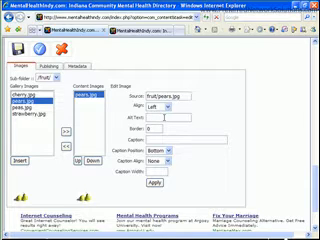
- Give the added pears content image the alt text 'pears'
type("pears")
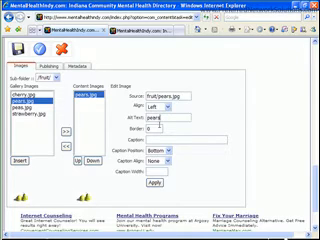